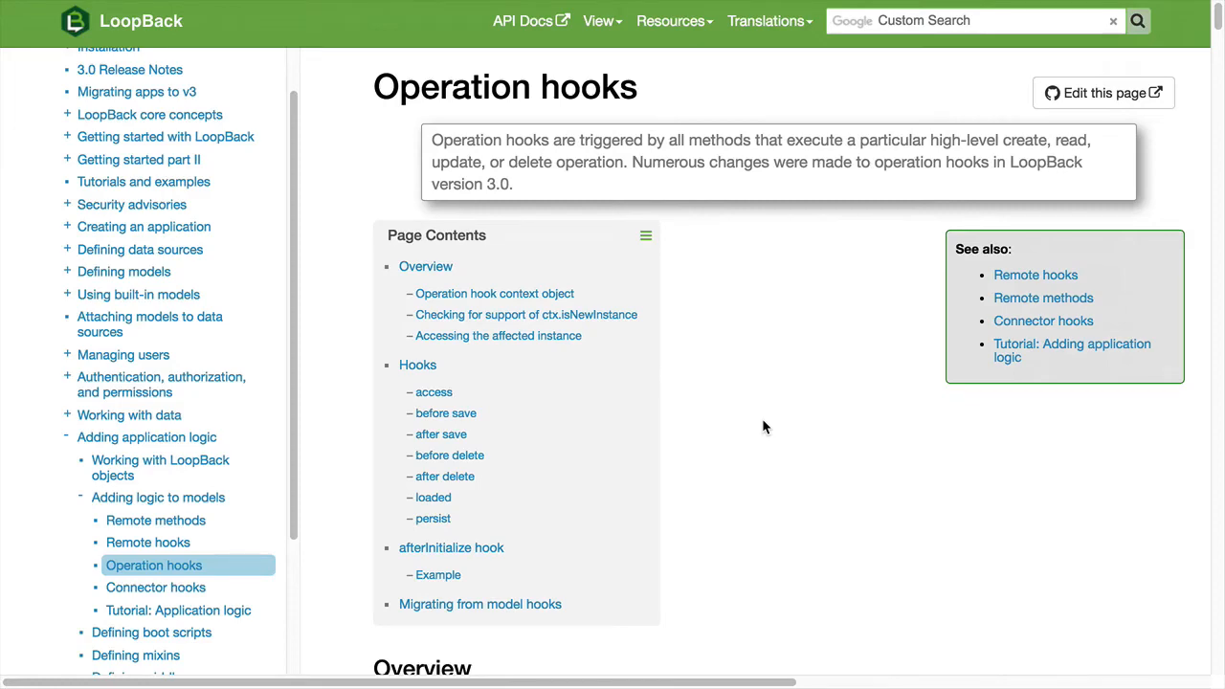
Step: Jump to the access hook section on the Operation hooks documentation page
scroll("down", 3)
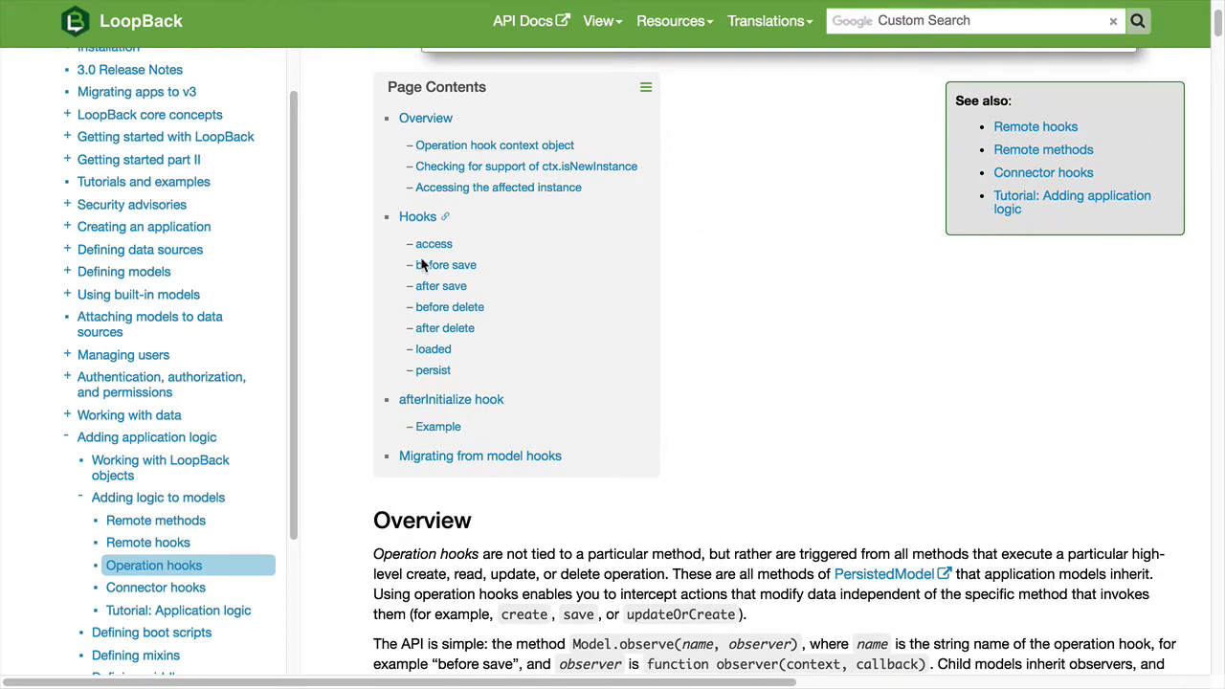
mouse_move(433, 244)
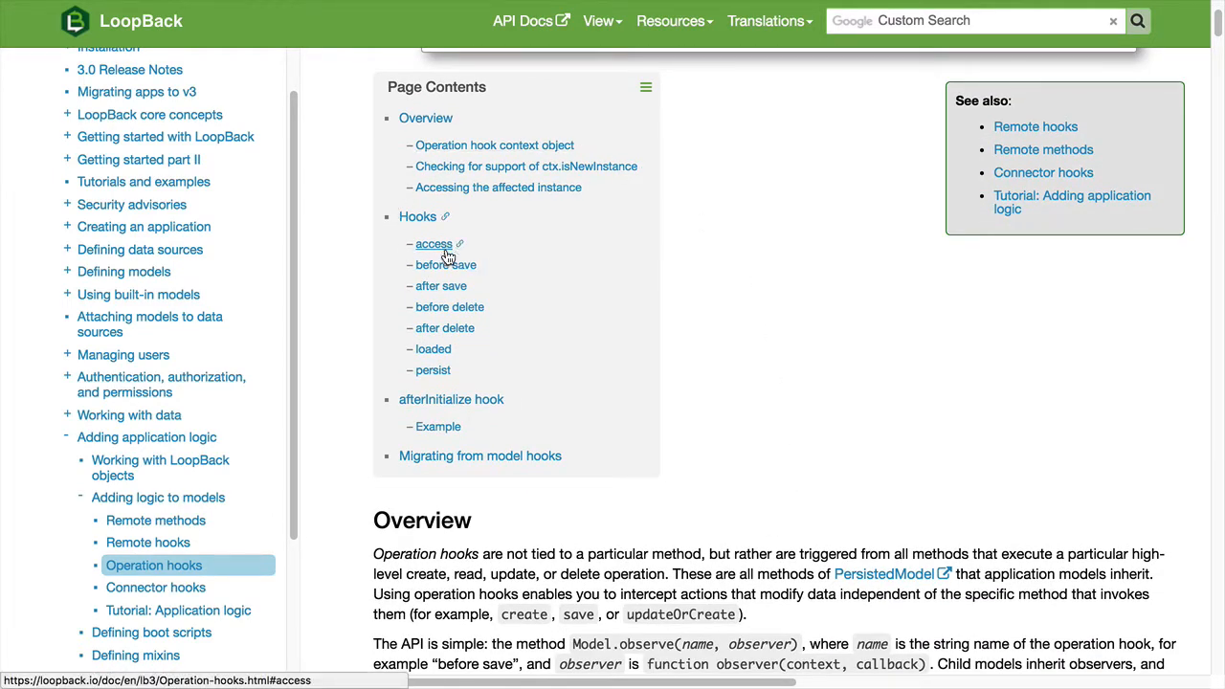
left_click(433, 244)
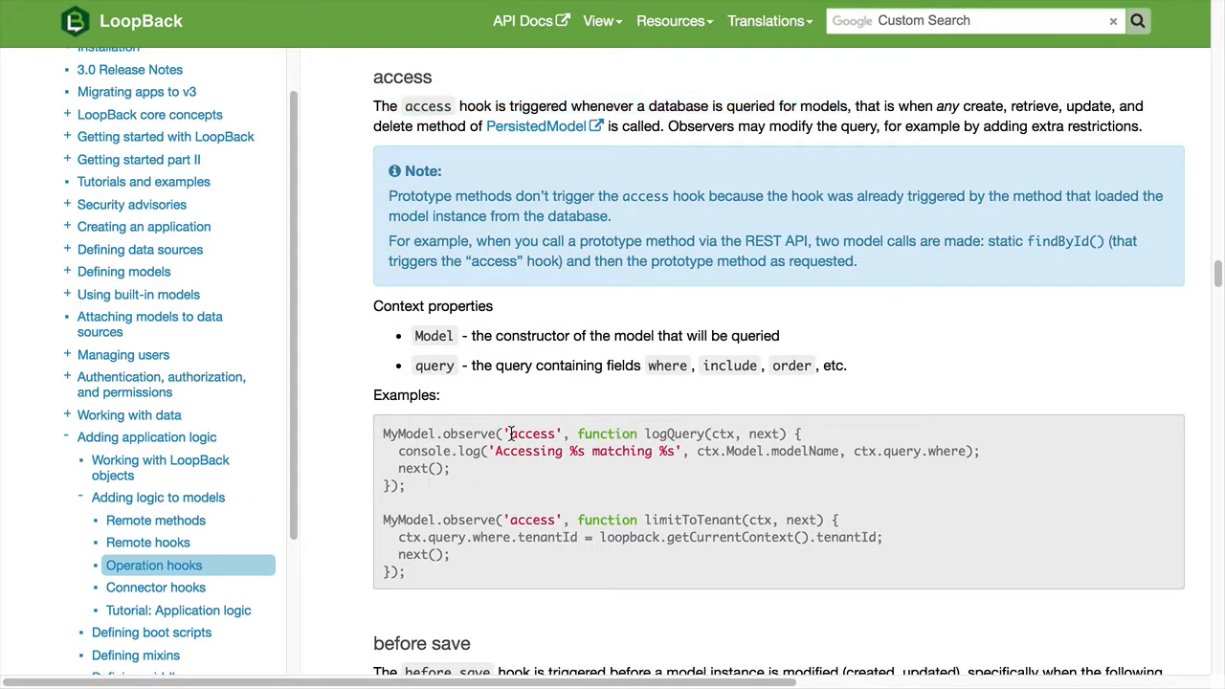
double_click(534, 434)
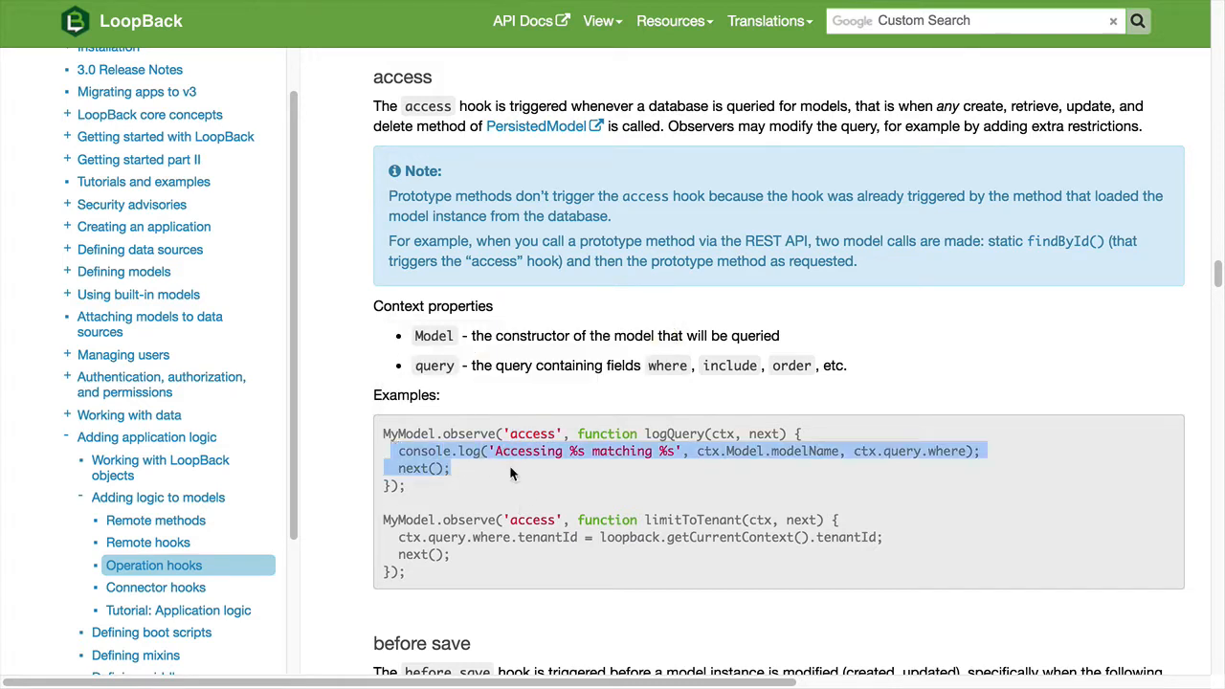
left_click(512, 474)
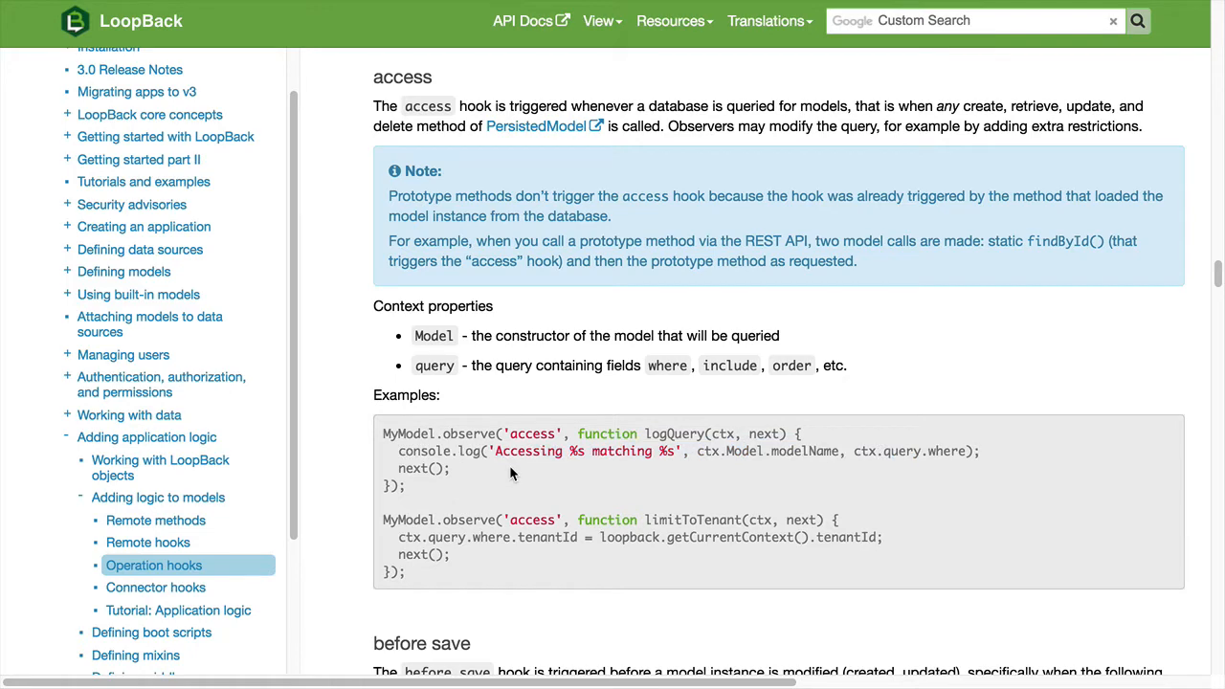
mouse_move(541, 481)
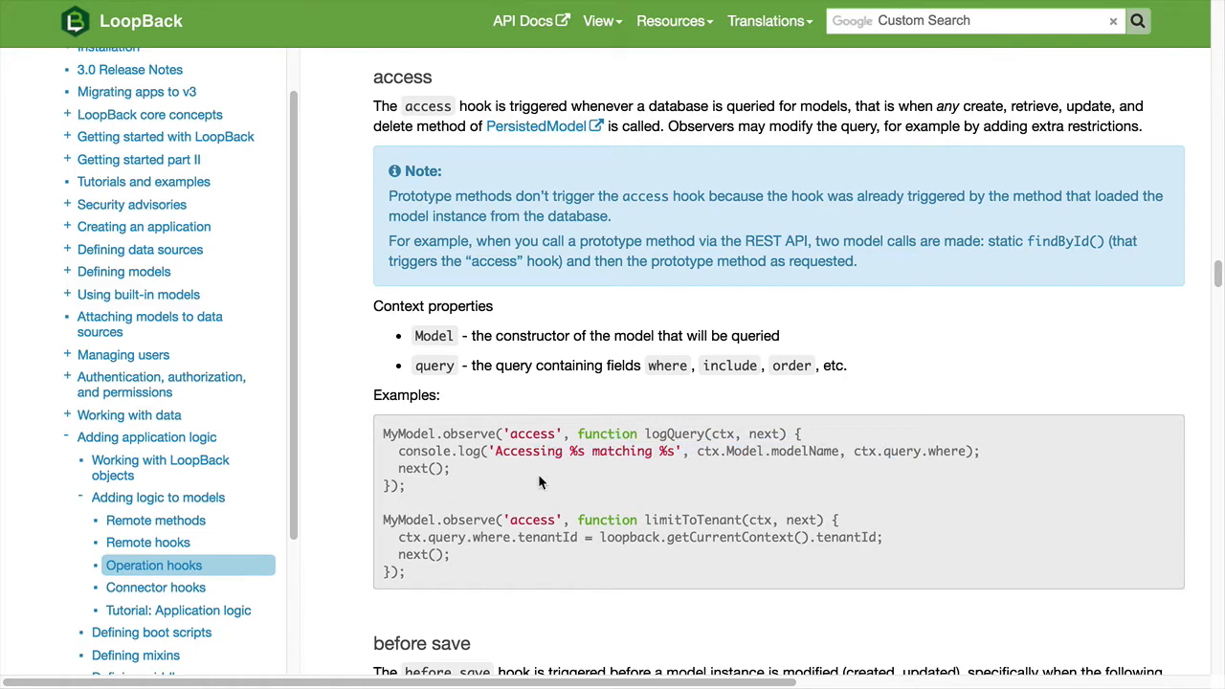
scroll("down", 3)
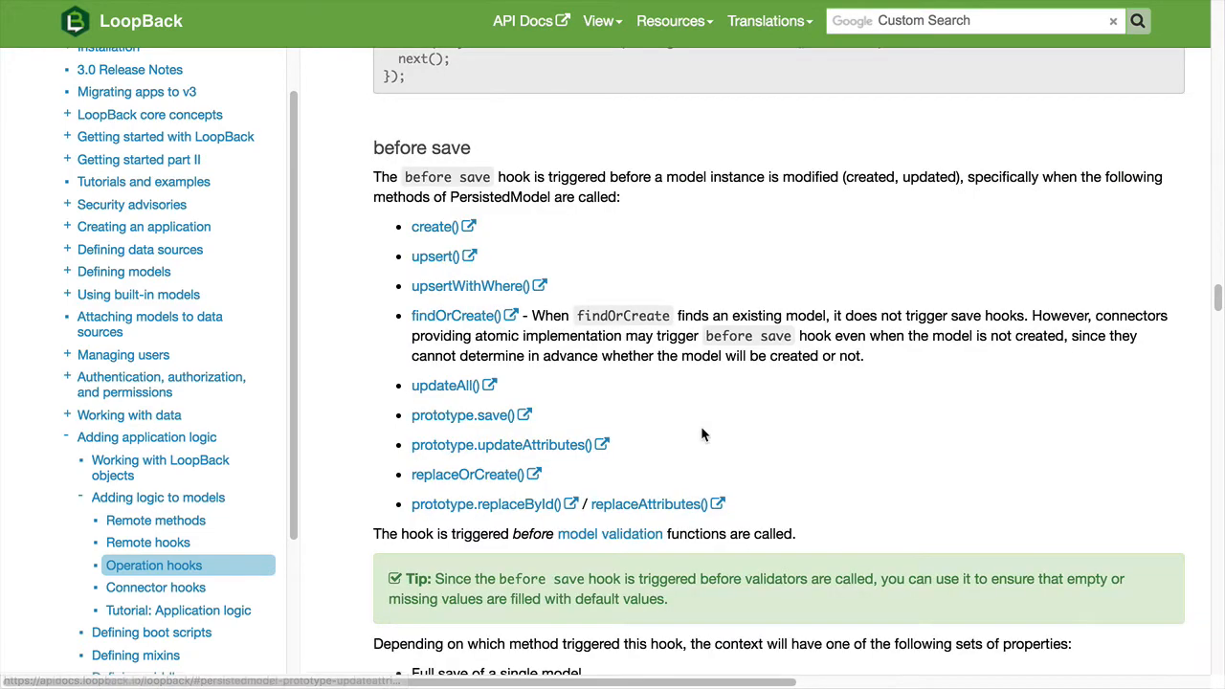
mouse_move(668, 429)
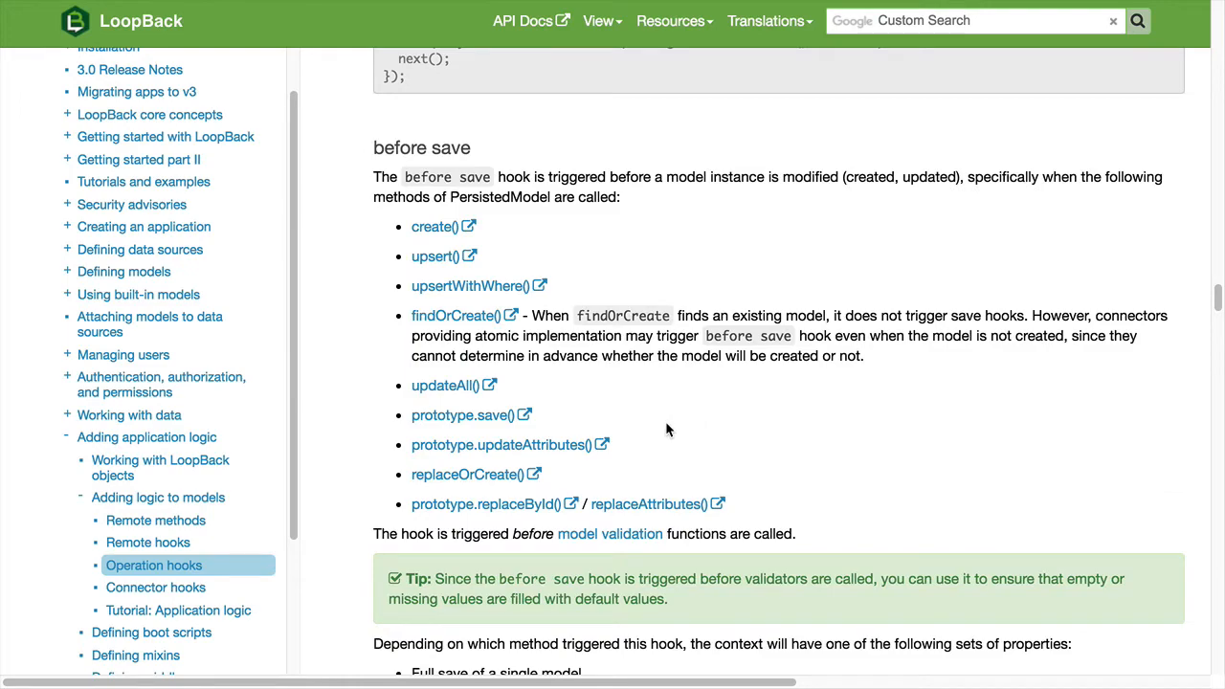
scroll("down", 3)
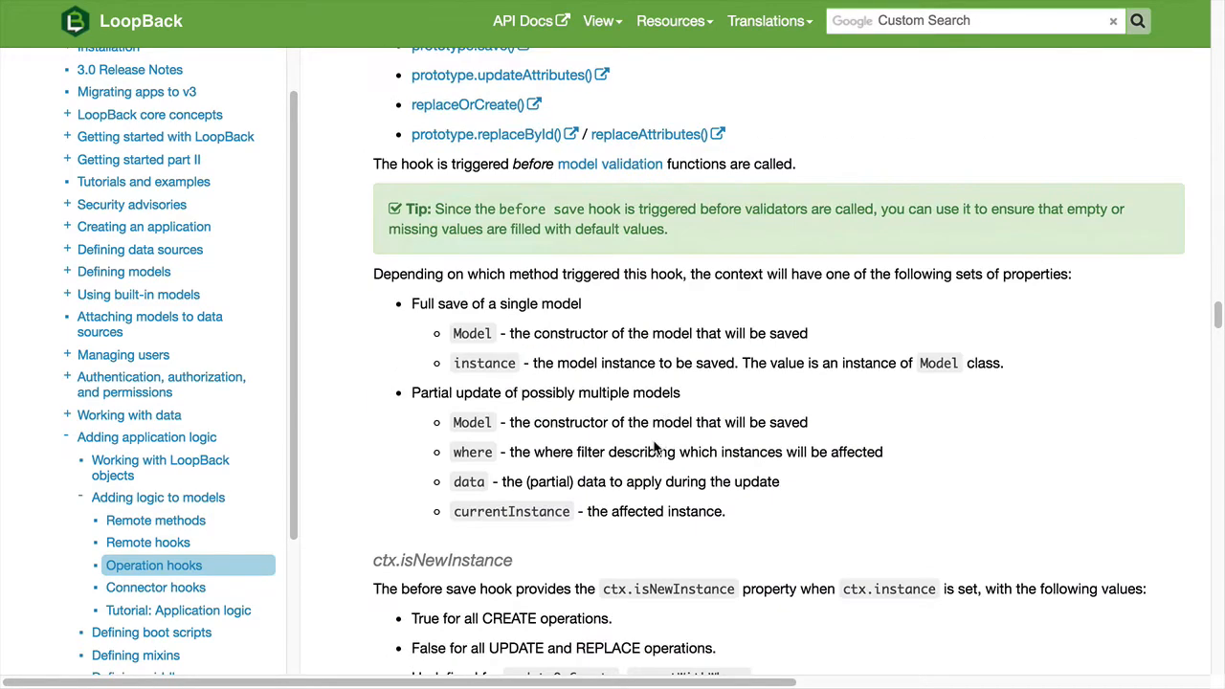
scroll("down", 3)
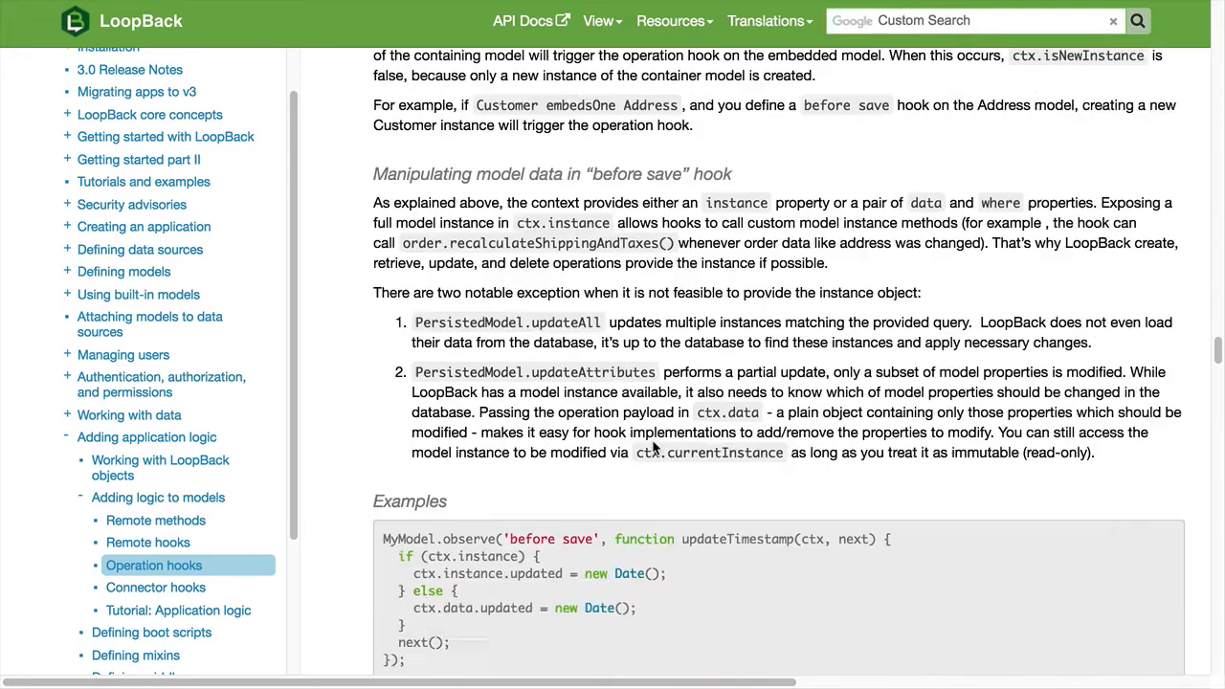
scroll("down", 3)
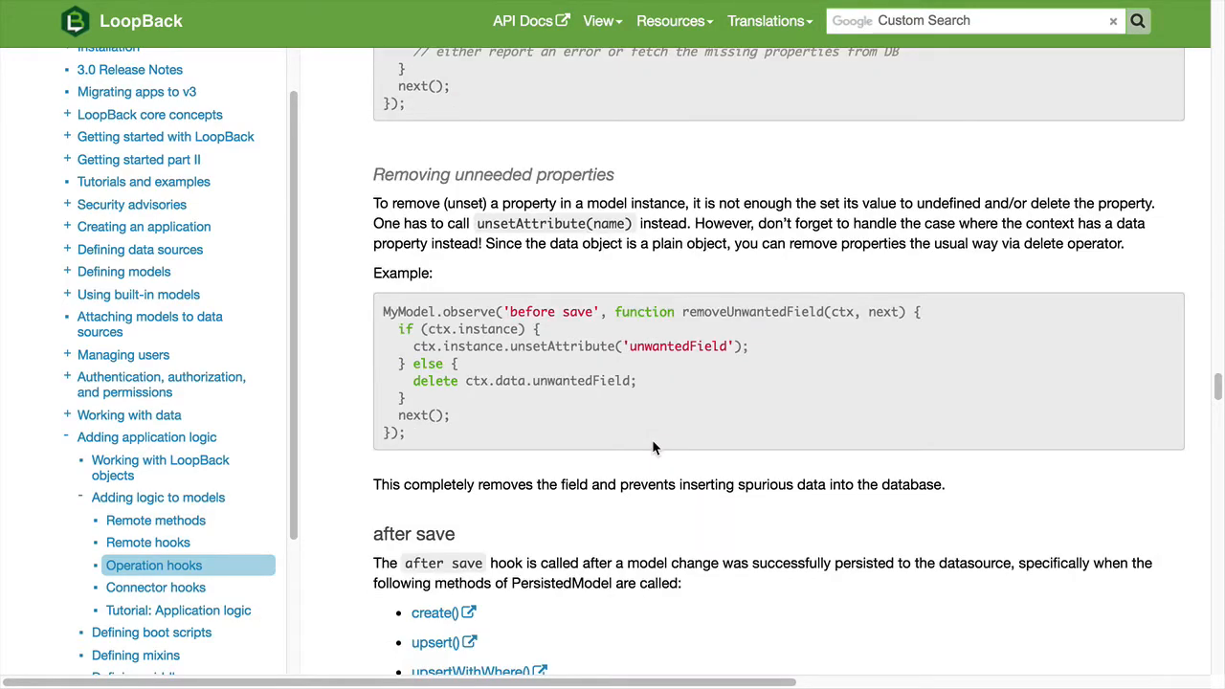
scroll("down", 3)
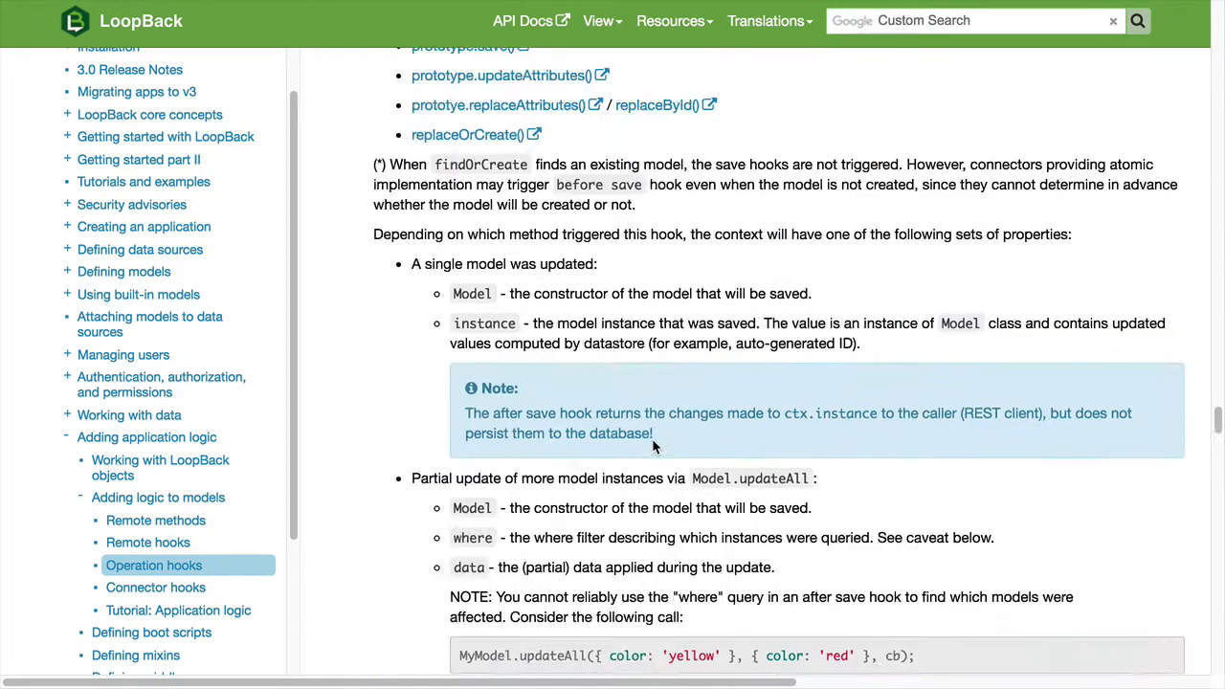
scroll("up", 3)
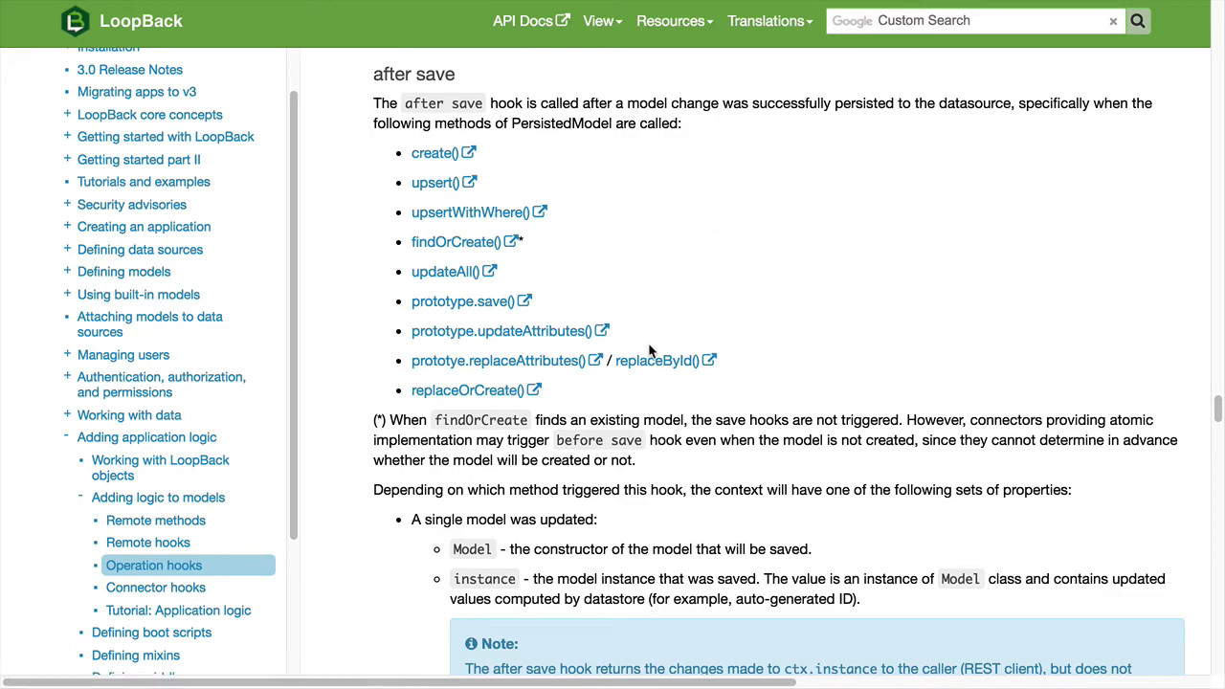
scroll("down", 3)
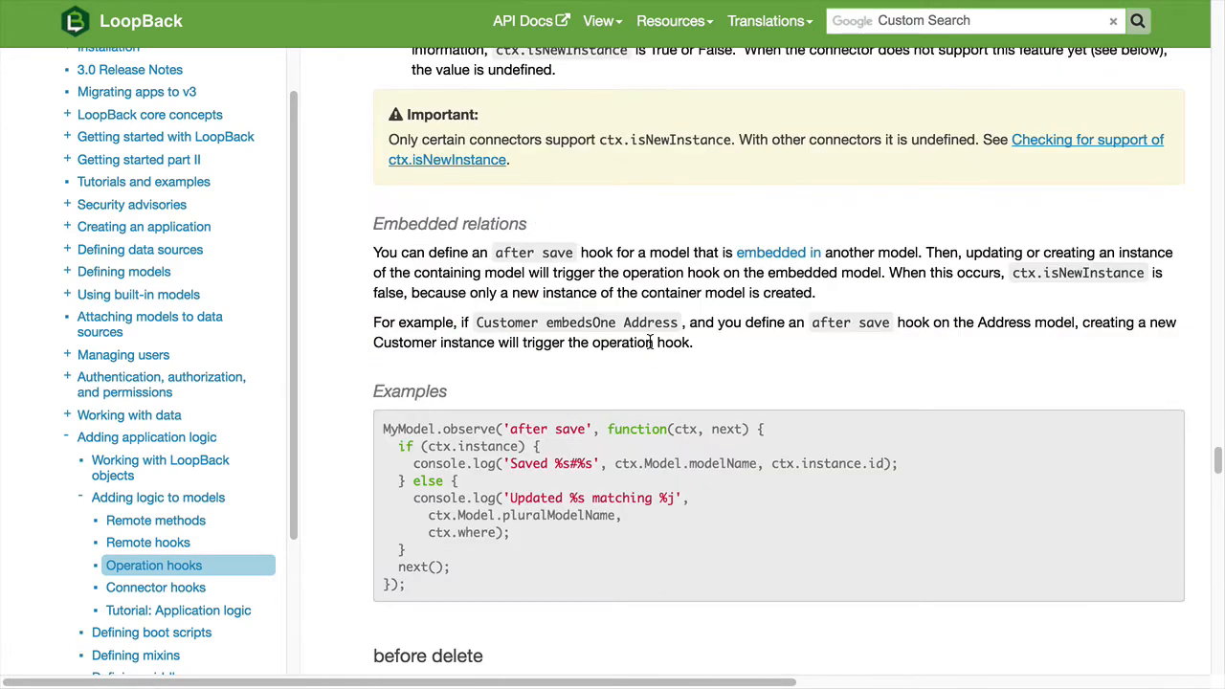
scroll("down", 3)
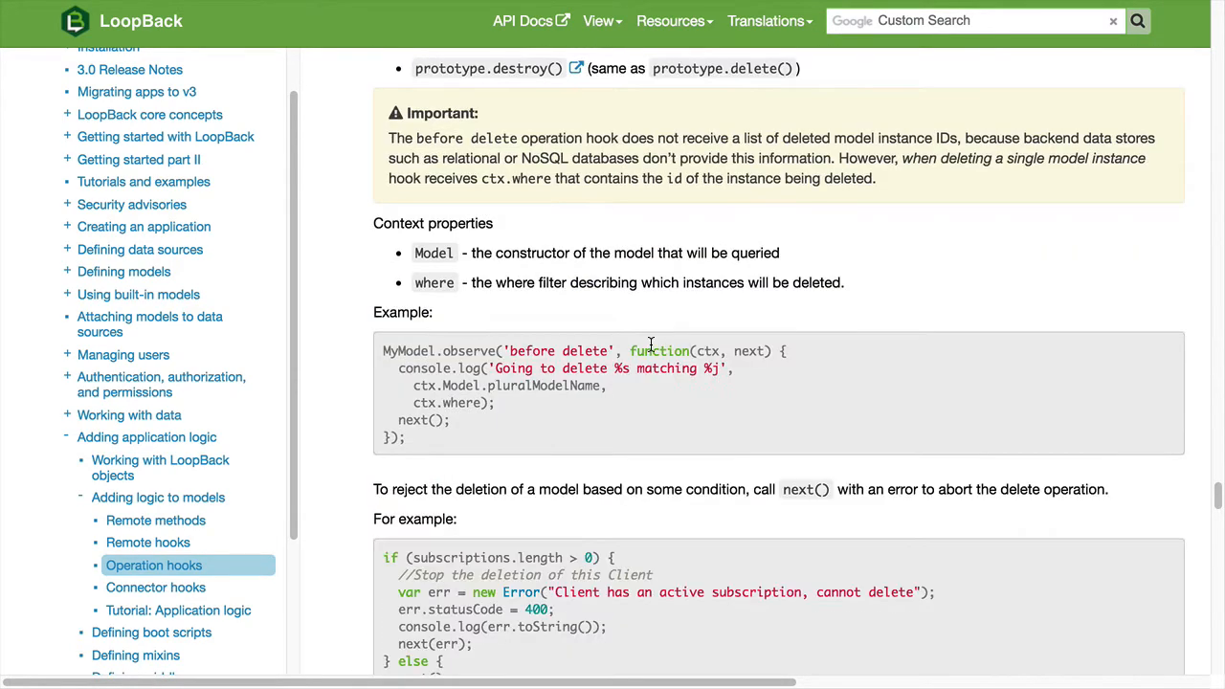
scroll("down", 3)
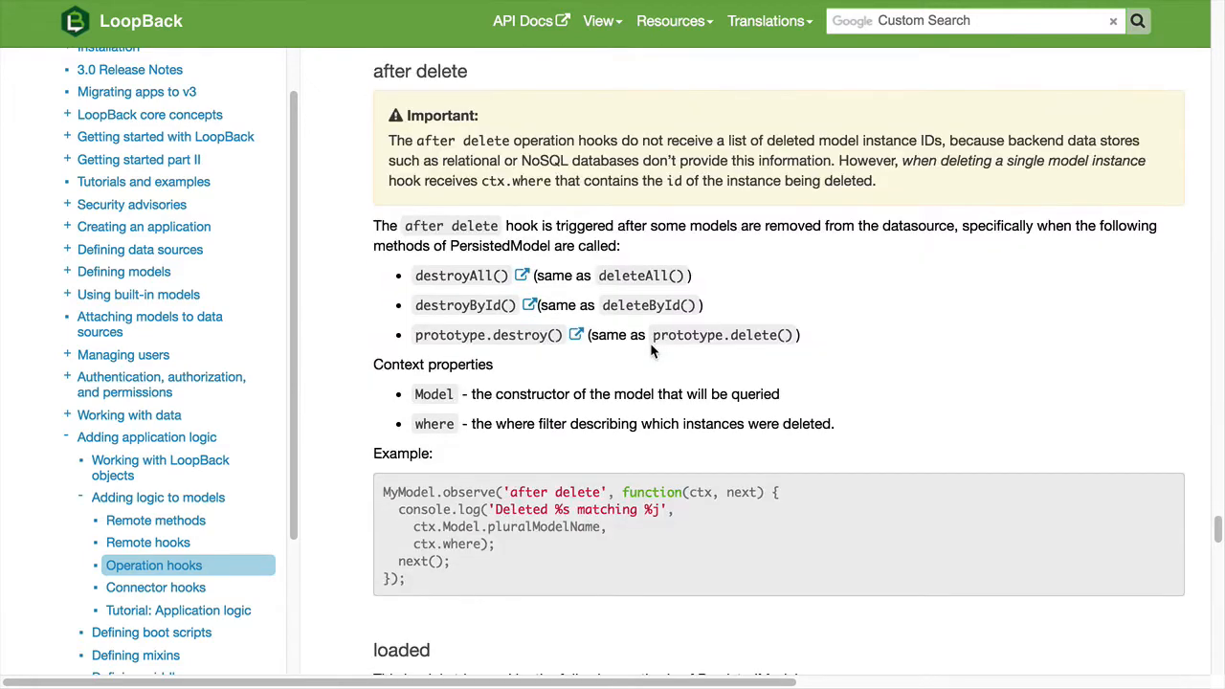
scroll("down", 3)
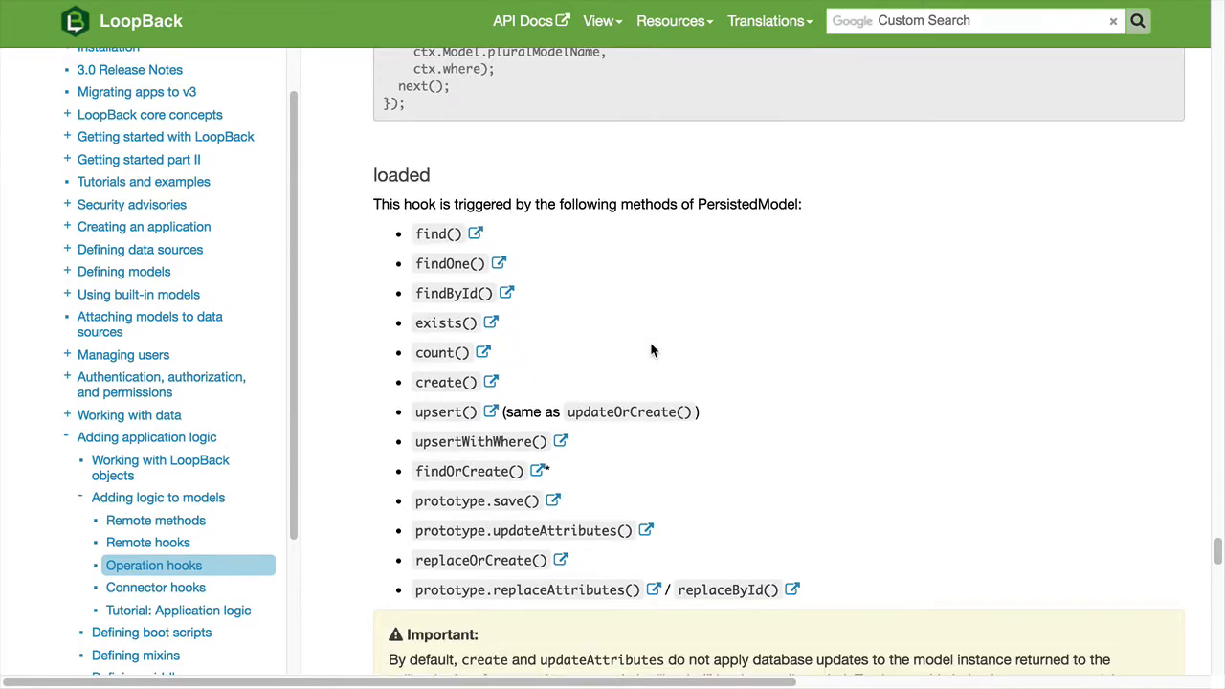
scroll("down", 3)
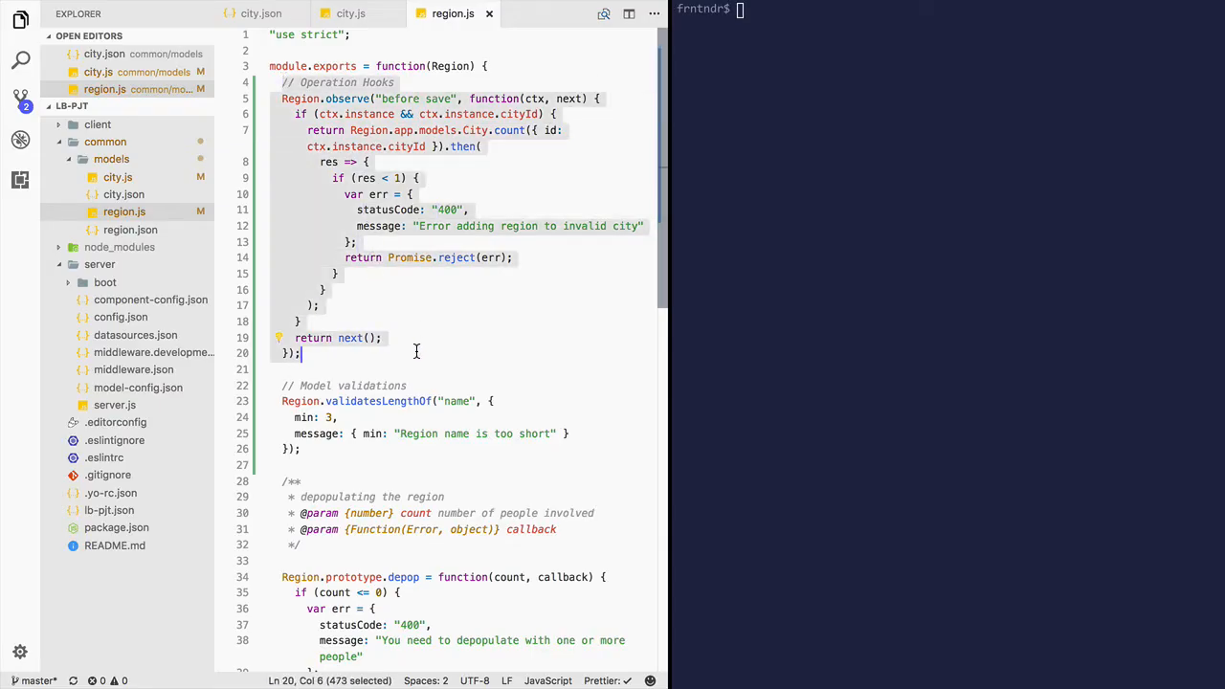
left_click(359, 242)
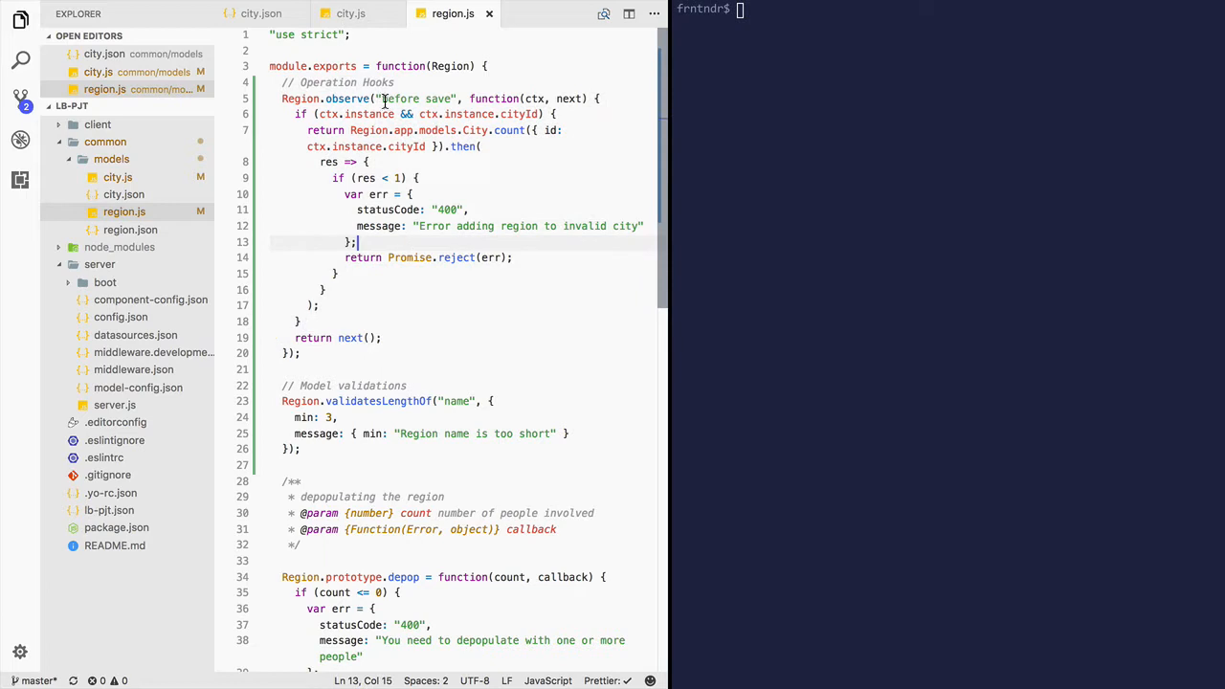
left_click(536, 99)
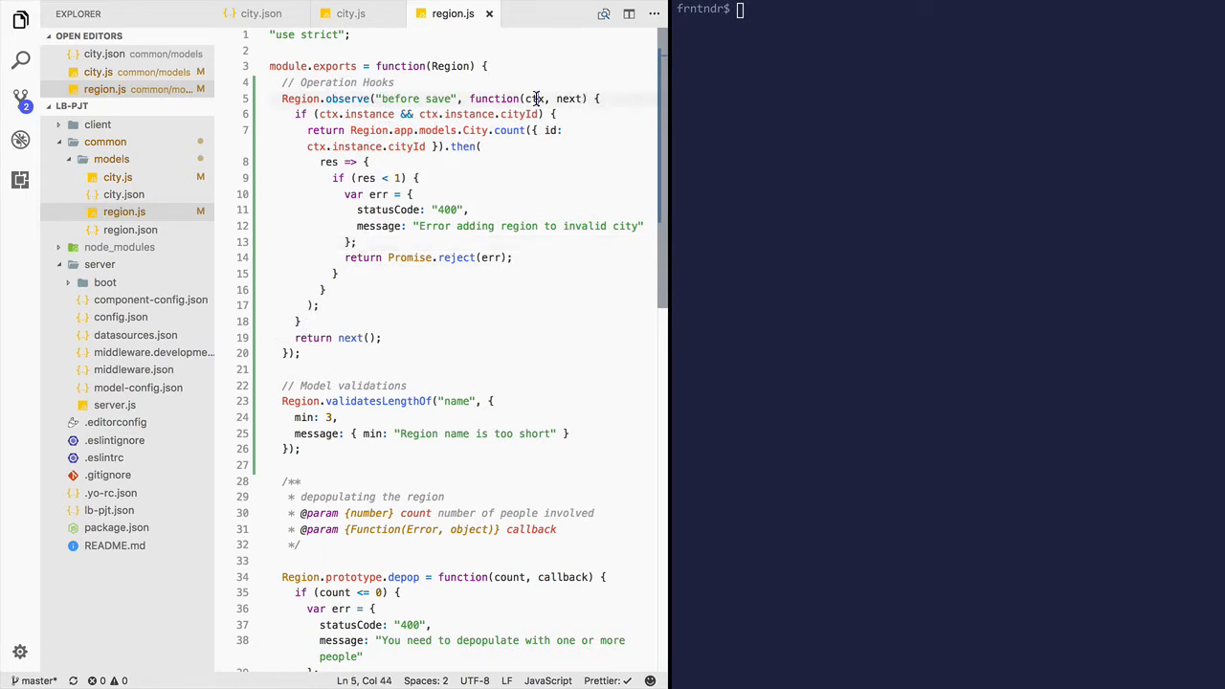
left_click(502, 114)
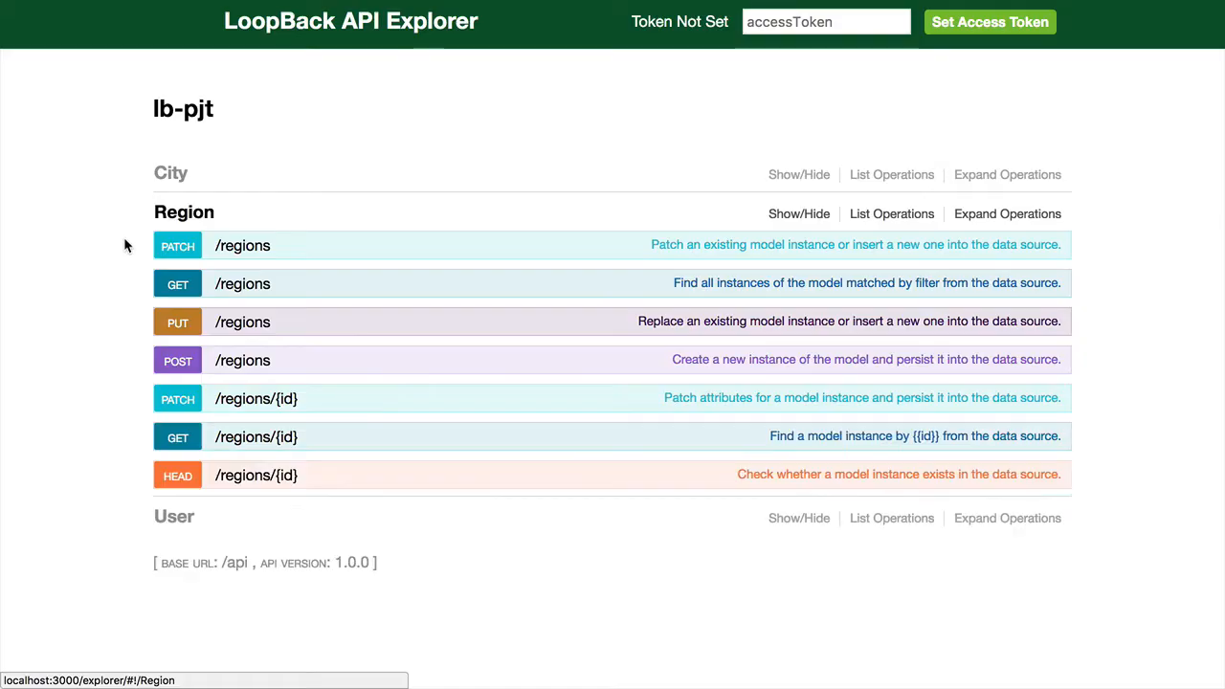
Step: Fill the POST /regions body with name 'NorthWest' and cityId 22
left_click(1007, 214)
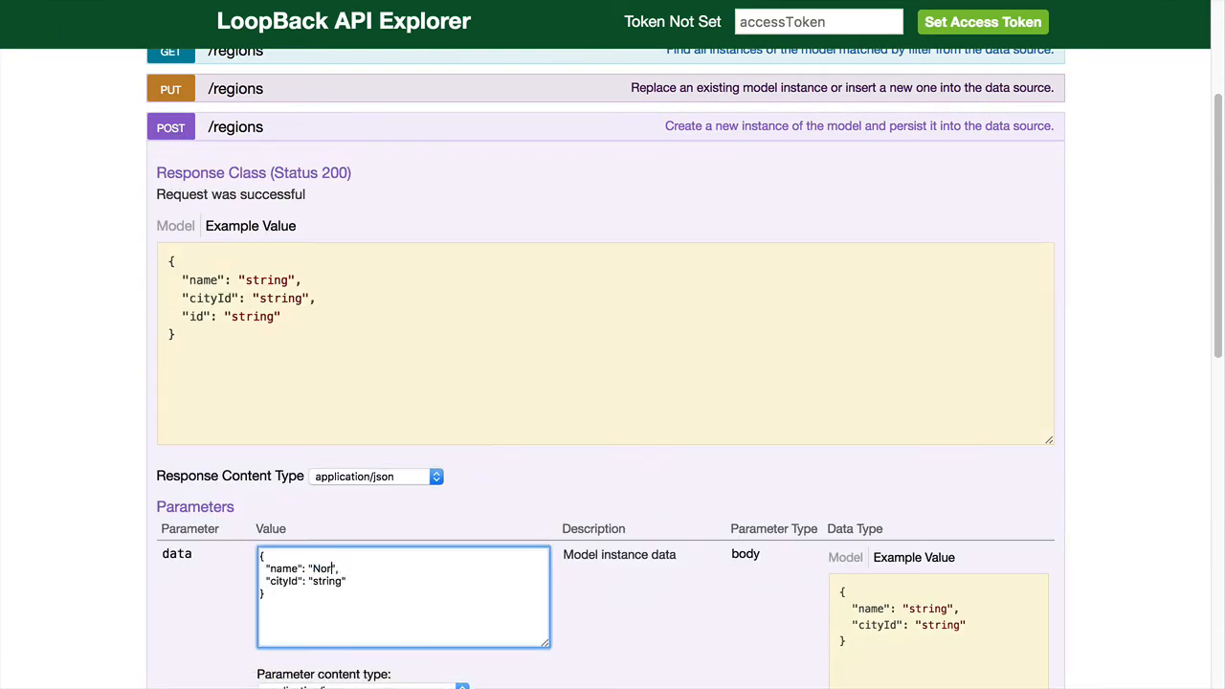
type("thWea")
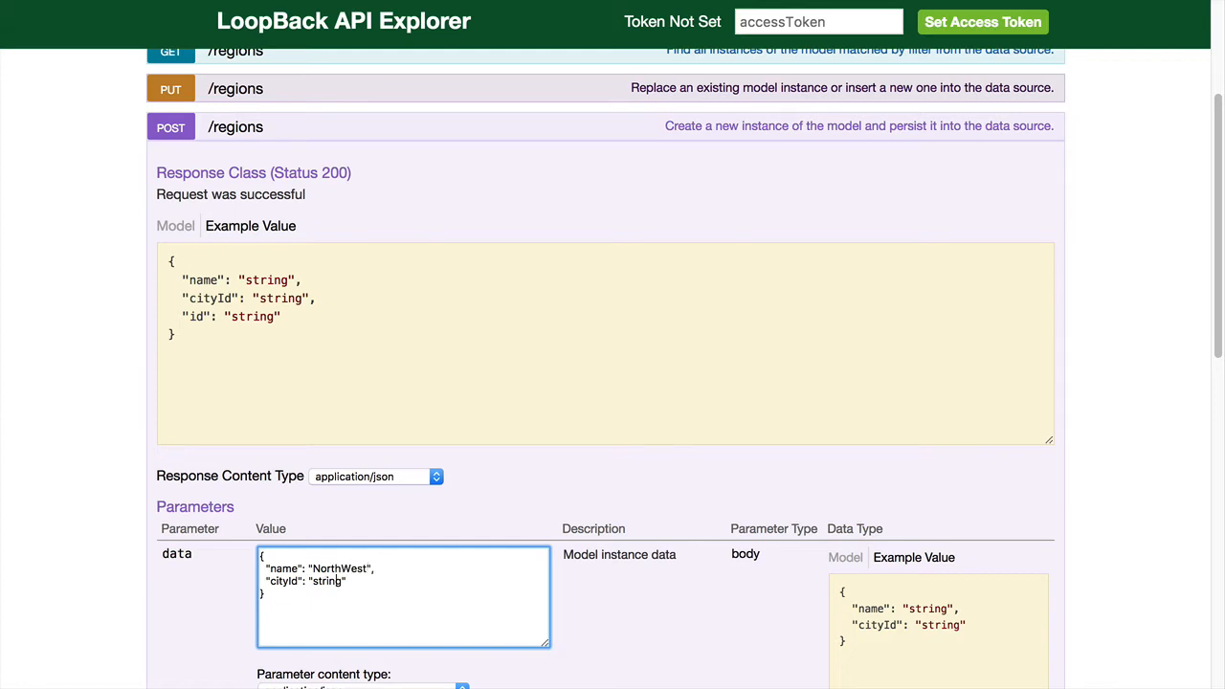
type("22")
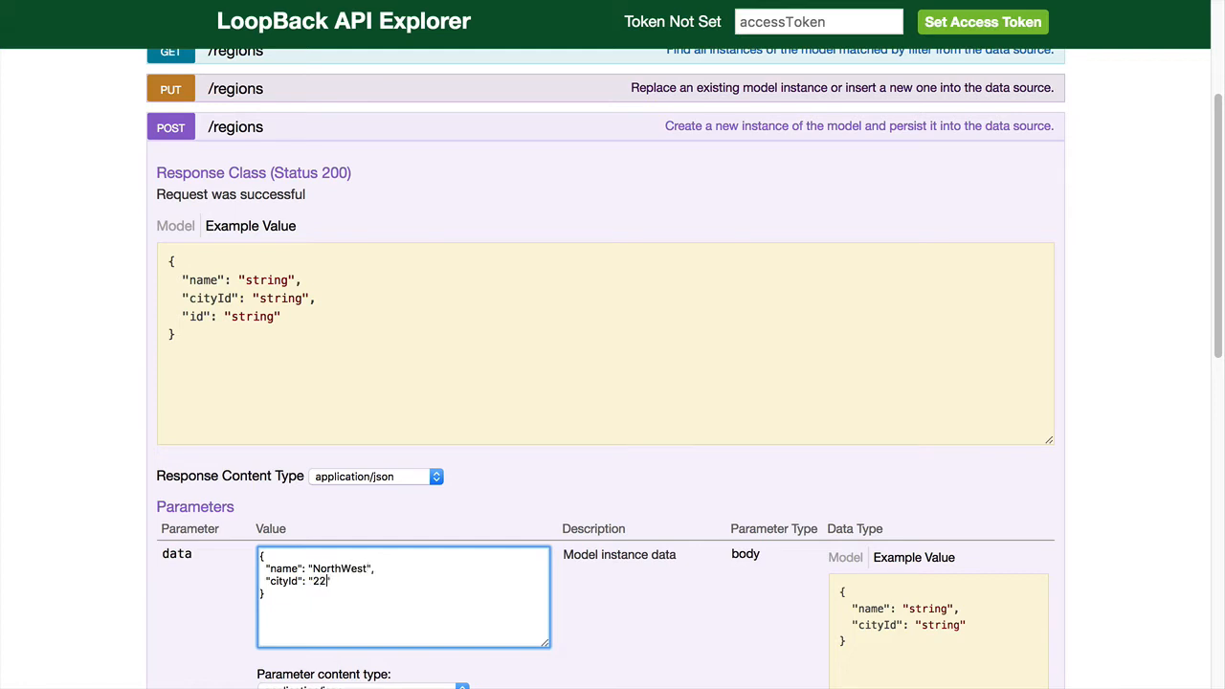
scroll("down", 3)
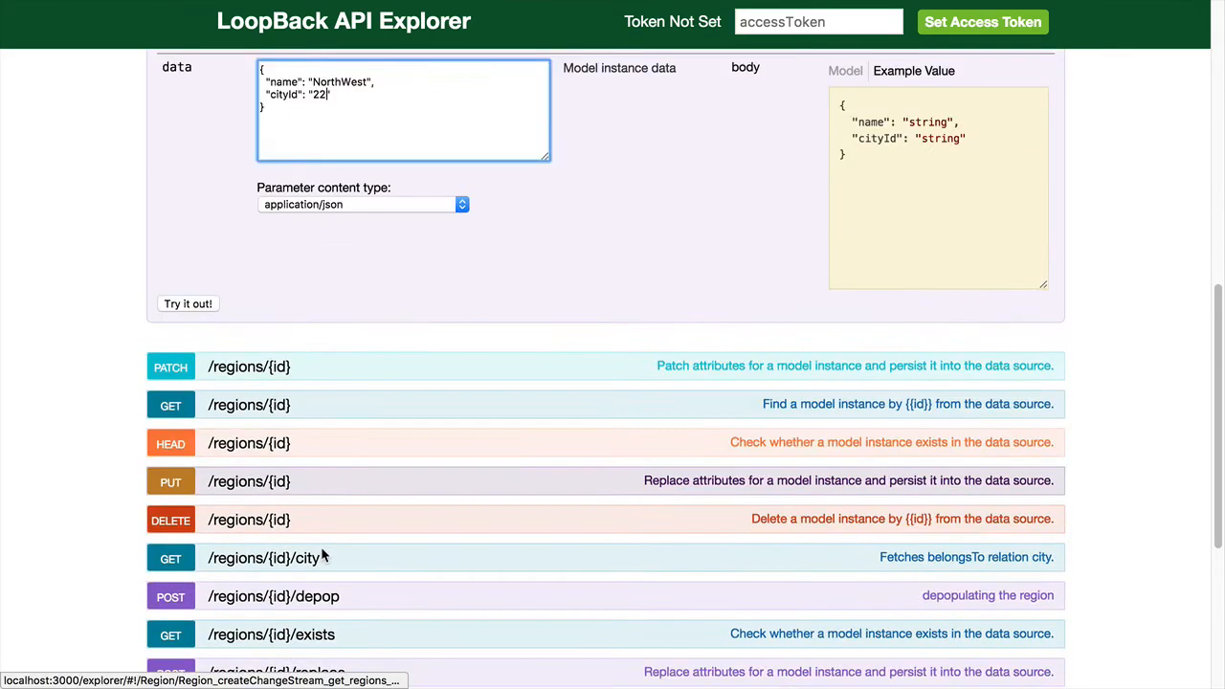
Step: Submit cityId 22 and get the 400 error, then resend with an existing city id
left_click(188, 304)
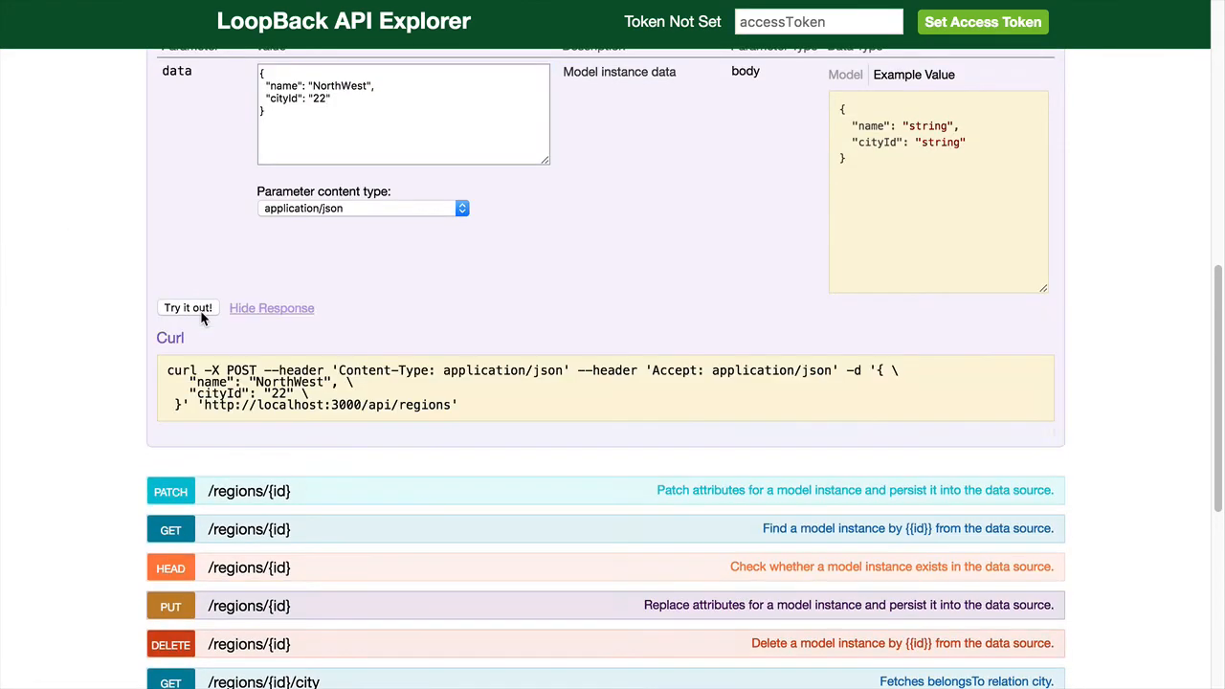
left_click(187, 307)
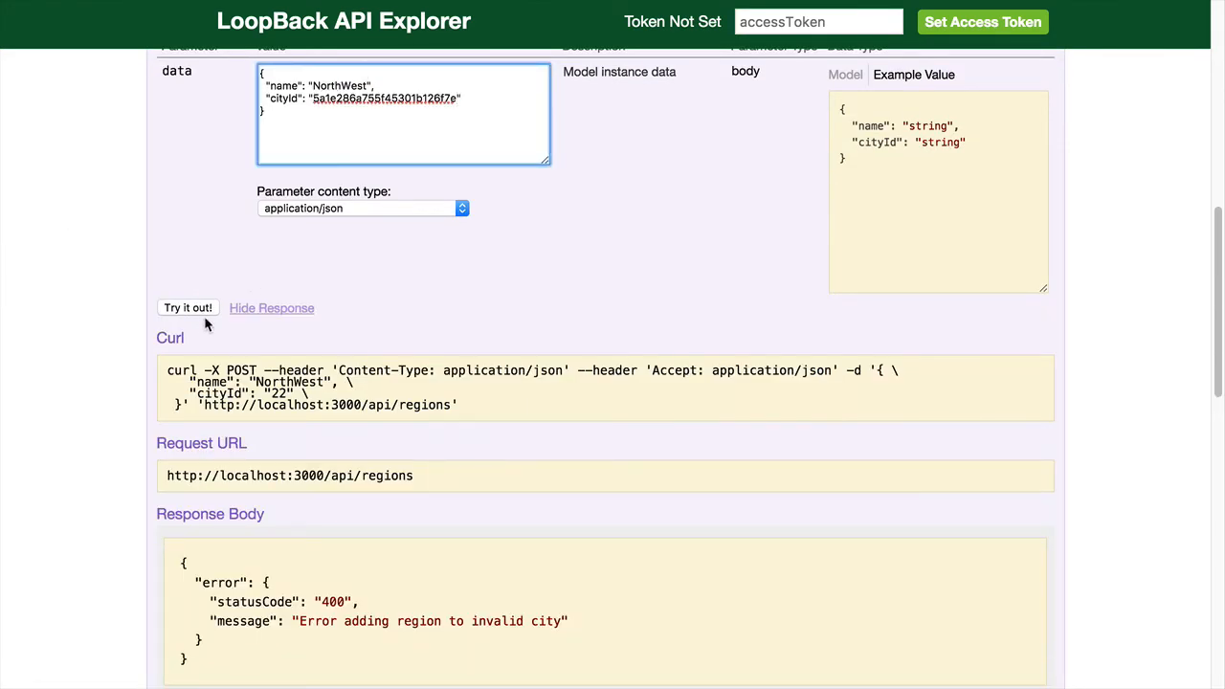
left_click(188, 307)
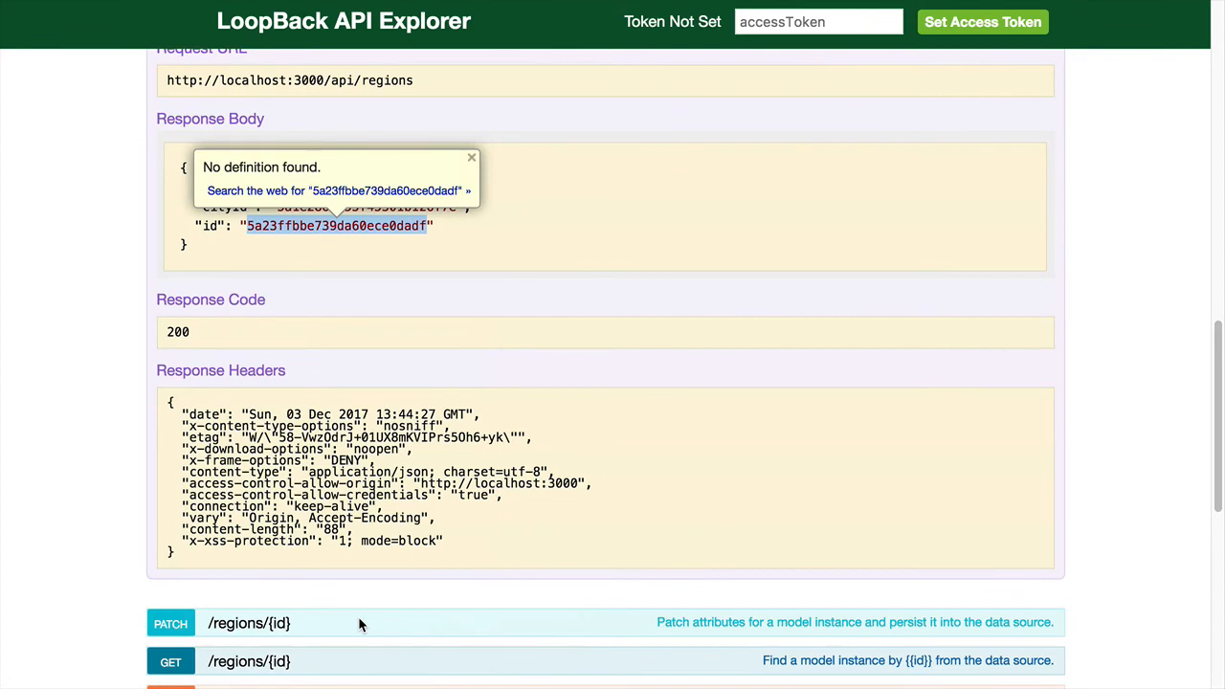
Step: Run GET /regions/{id}/city for the new region, returning Austin
scroll("down", 3)
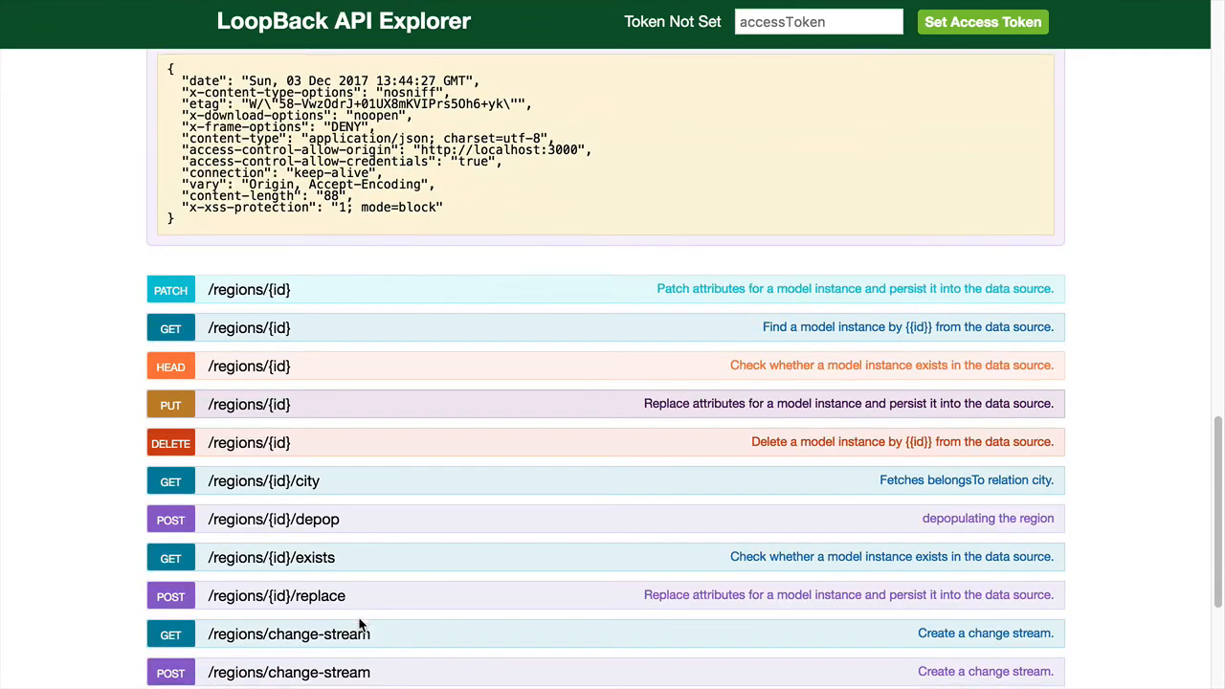
scroll("down", 3)
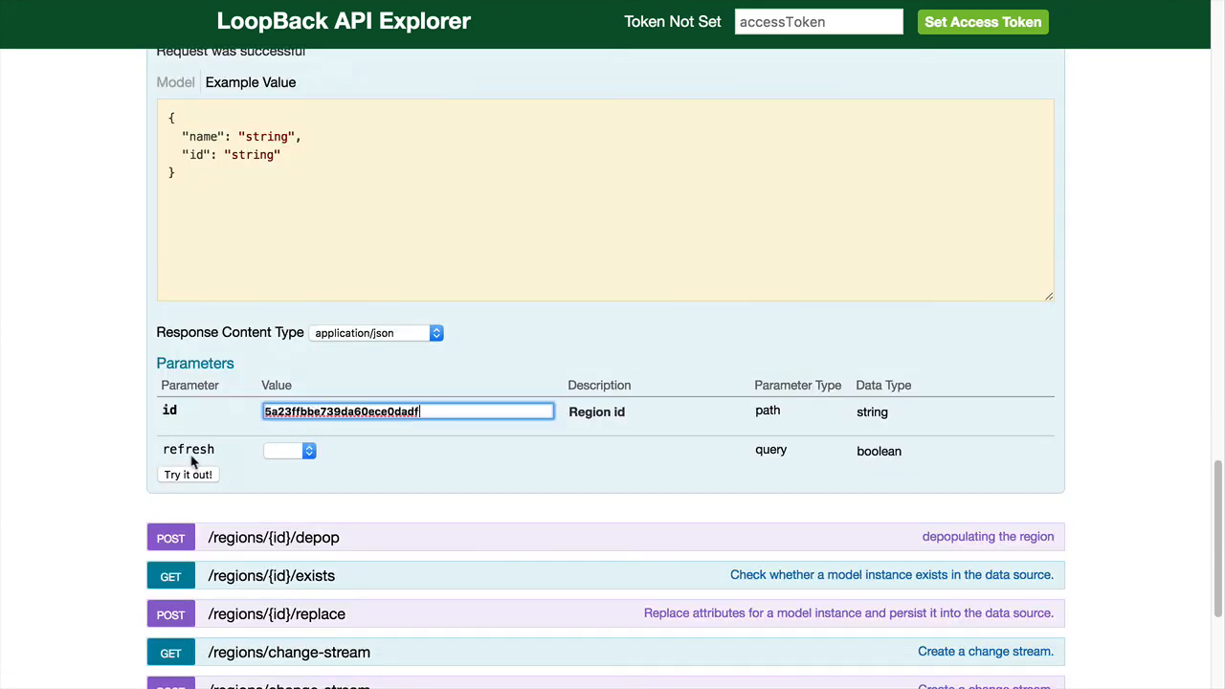
left_click(187, 475)
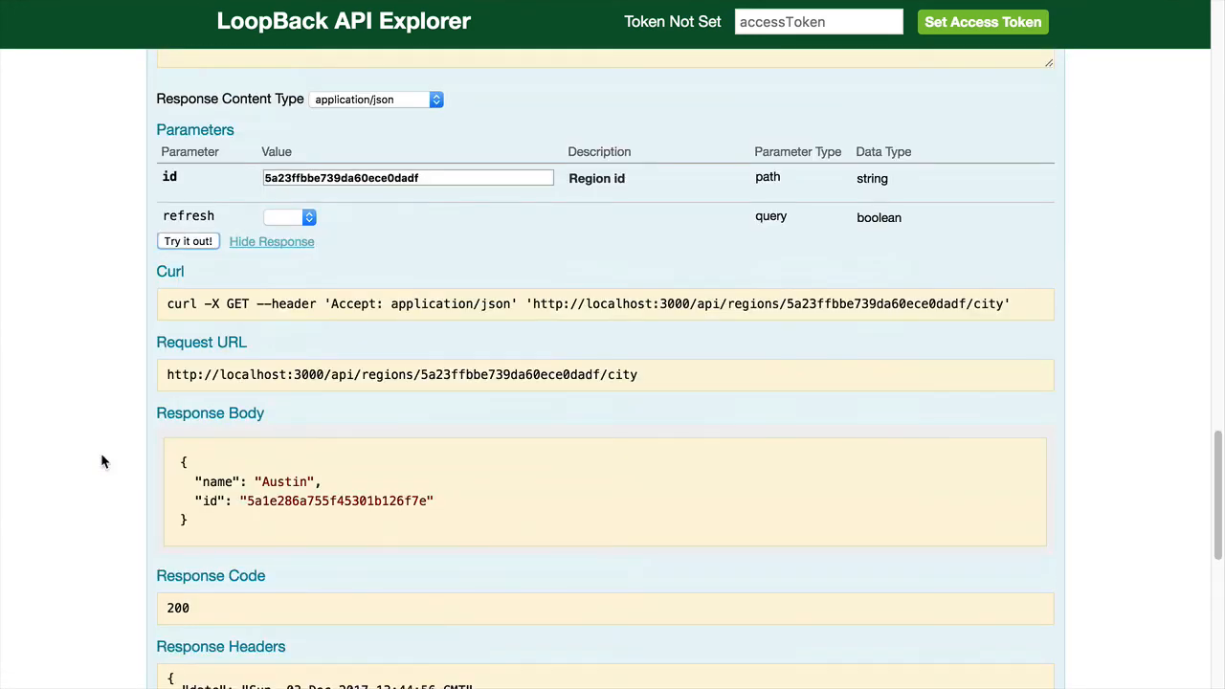